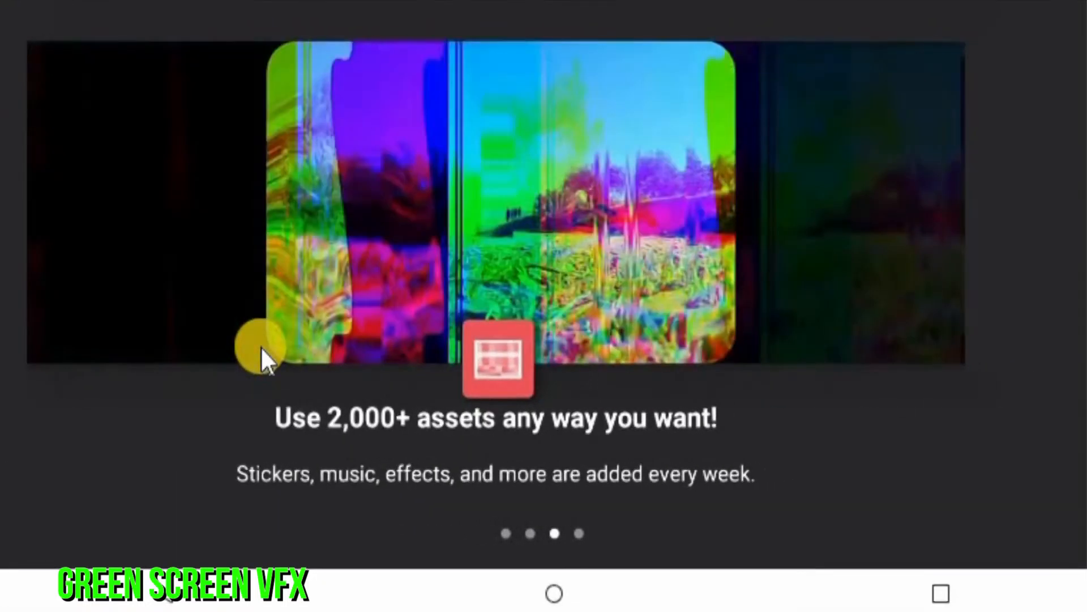
# Swipe past the onboarding slides and start into the home screen with existing projects
pyautogui.hscroll(-3)
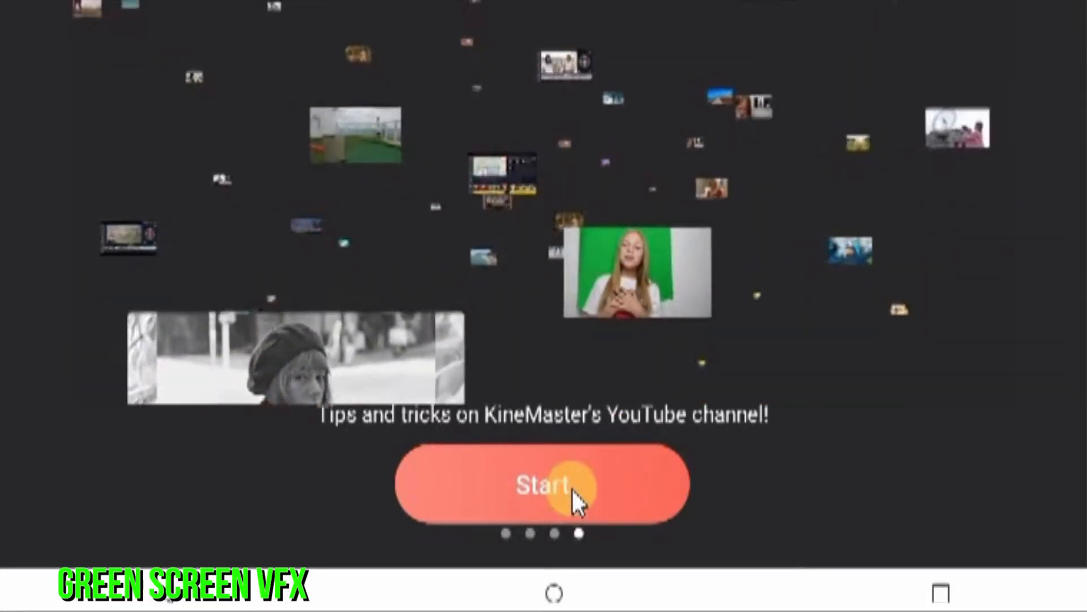
pyautogui.click(569, 491)
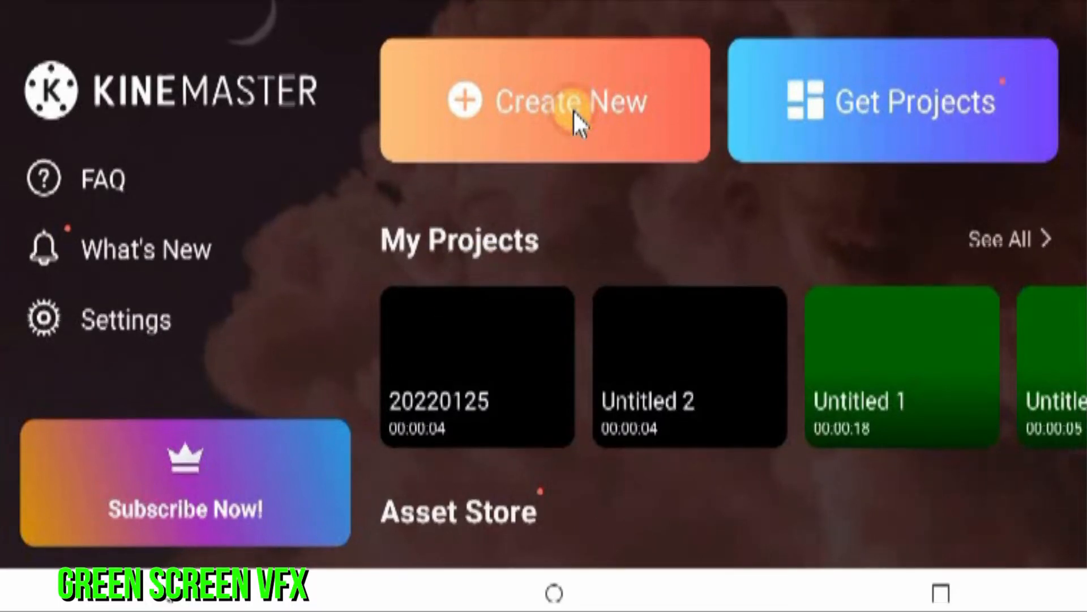
# Create a new 16:9 project and add the built-in black image as the timeline background
pyautogui.click(573, 119)
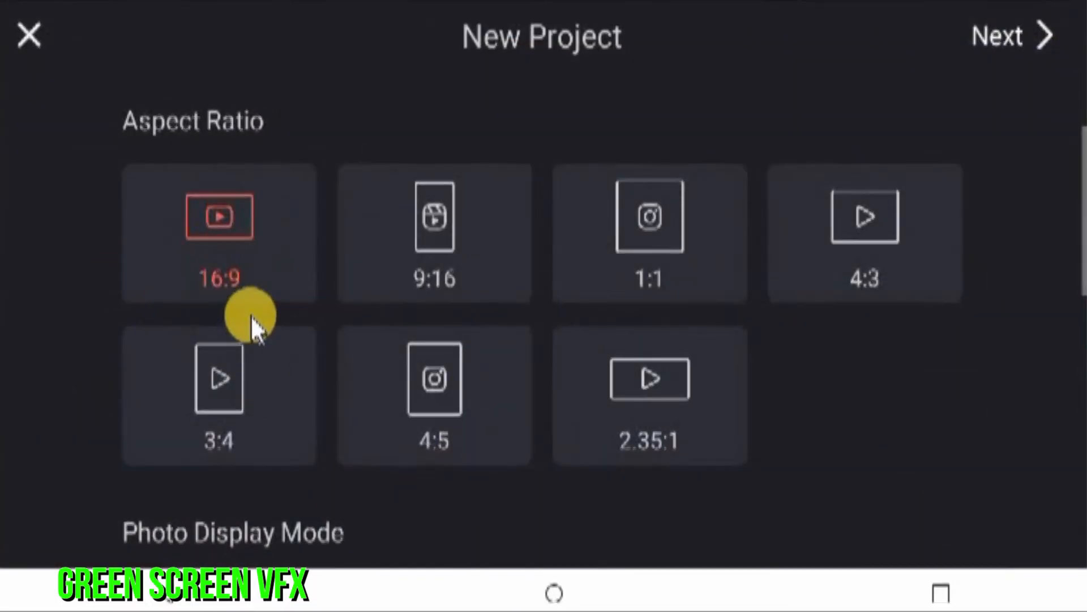
pyautogui.moveTo(853, 136)
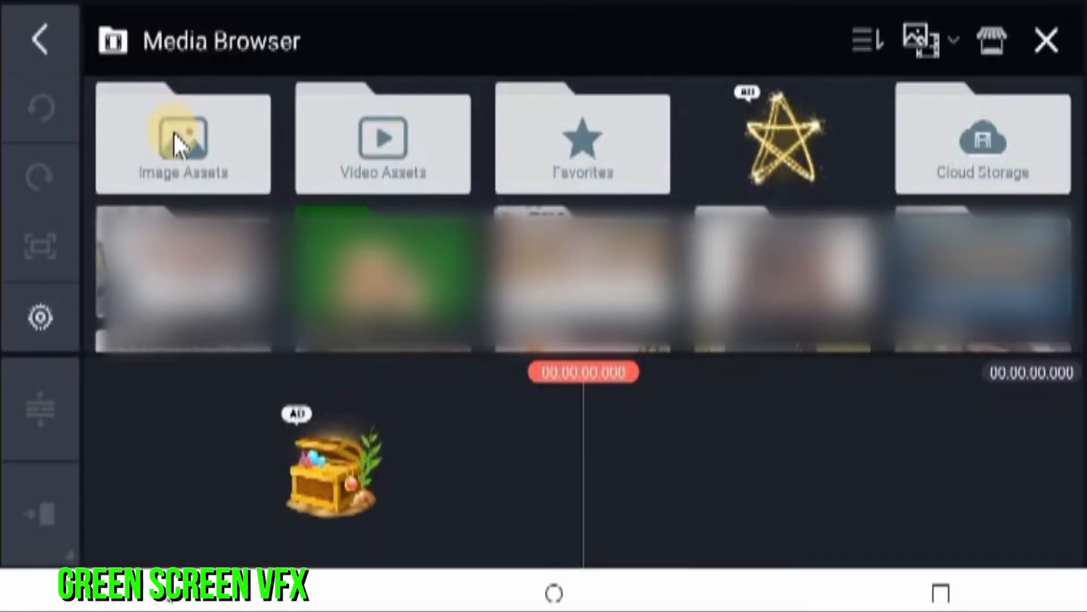
pyautogui.click(183, 138)
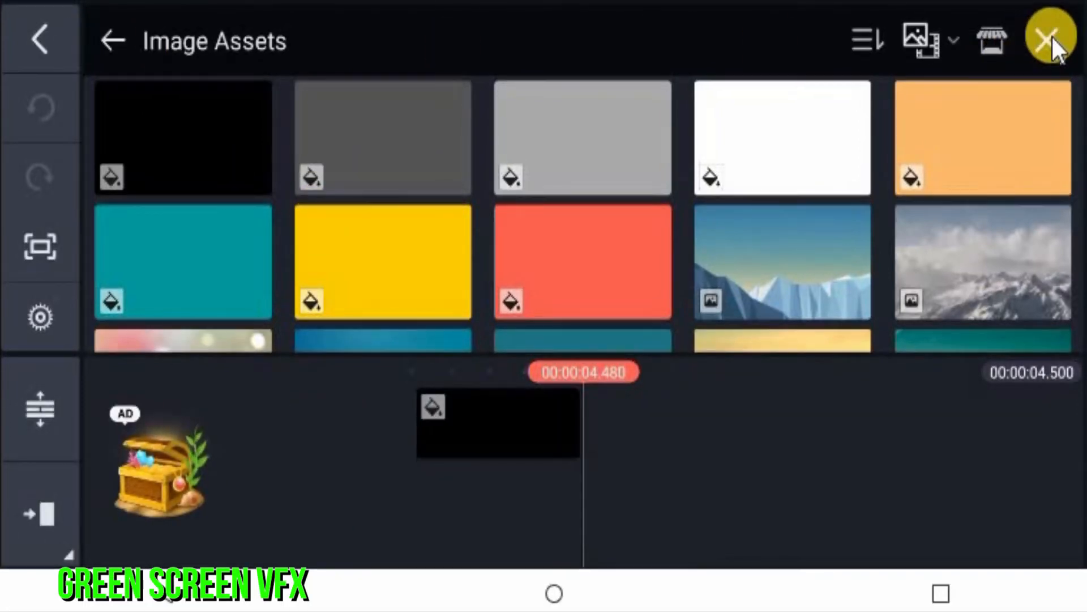
pyautogui.click(1040, 36)
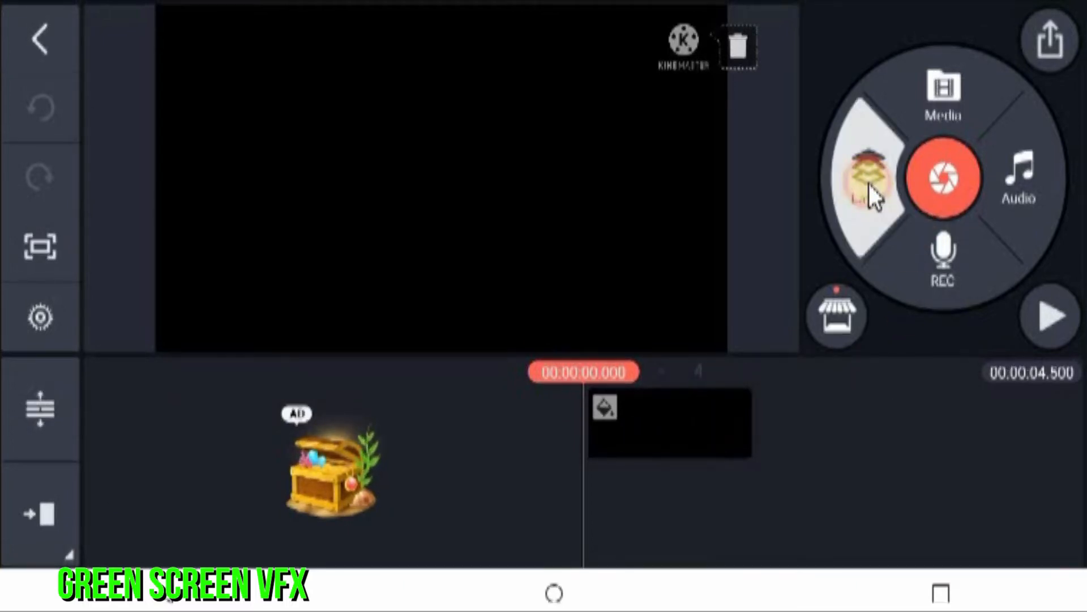
# Add the explosion video as a media layer and lengthen the black clip to about 5.2 seconds
pyautogui.click(867, 179)
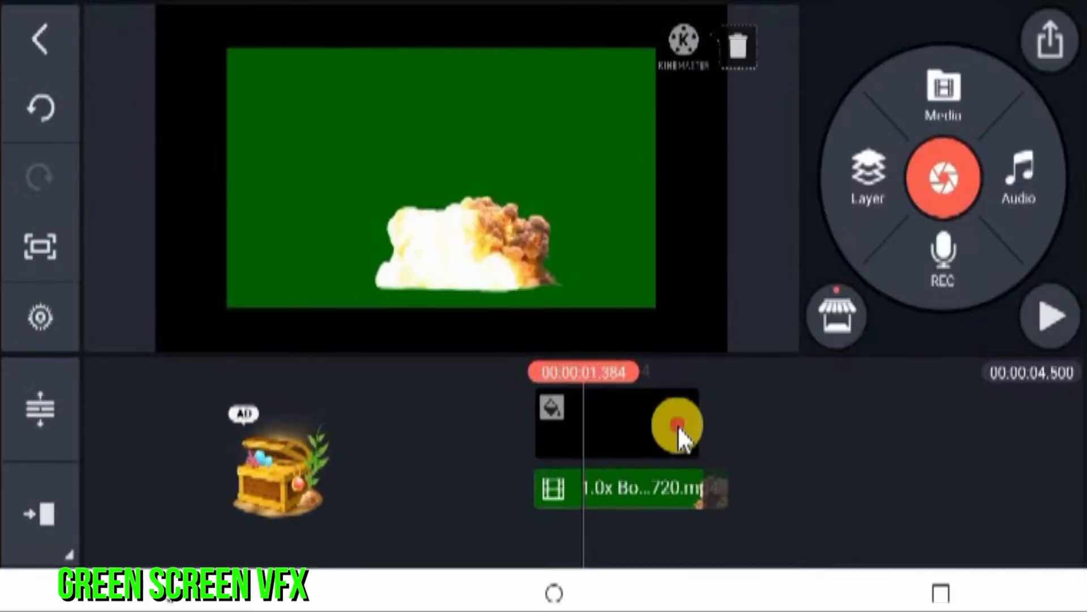
pyautogui.moveTo(676, 422); pyautogui.dragTo(755, 419)
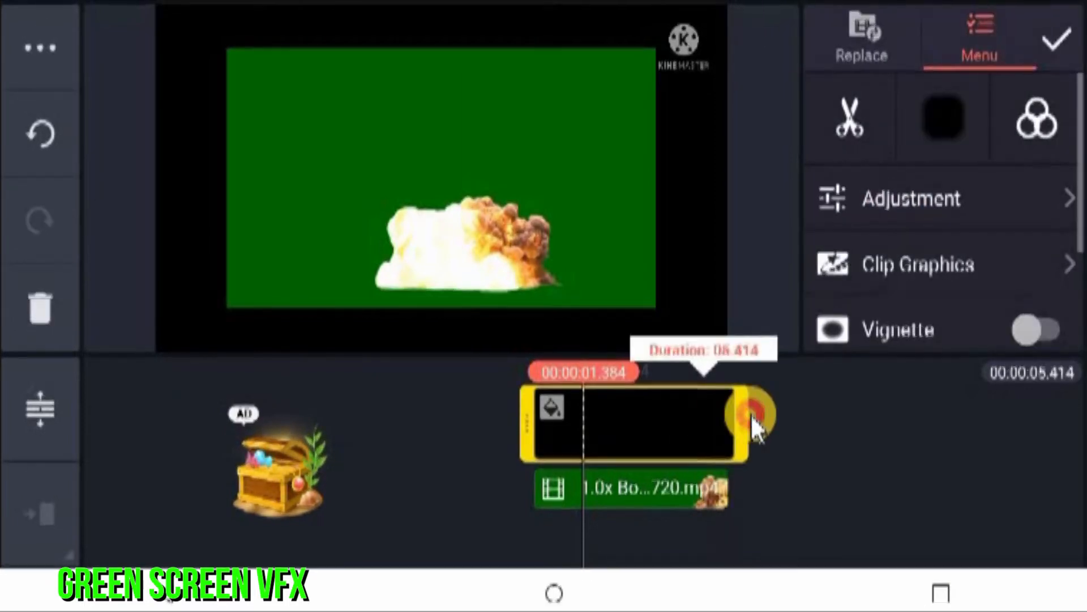
pyautogui.moveTo(756, 423); pyautogui.dragTo(735, 431)
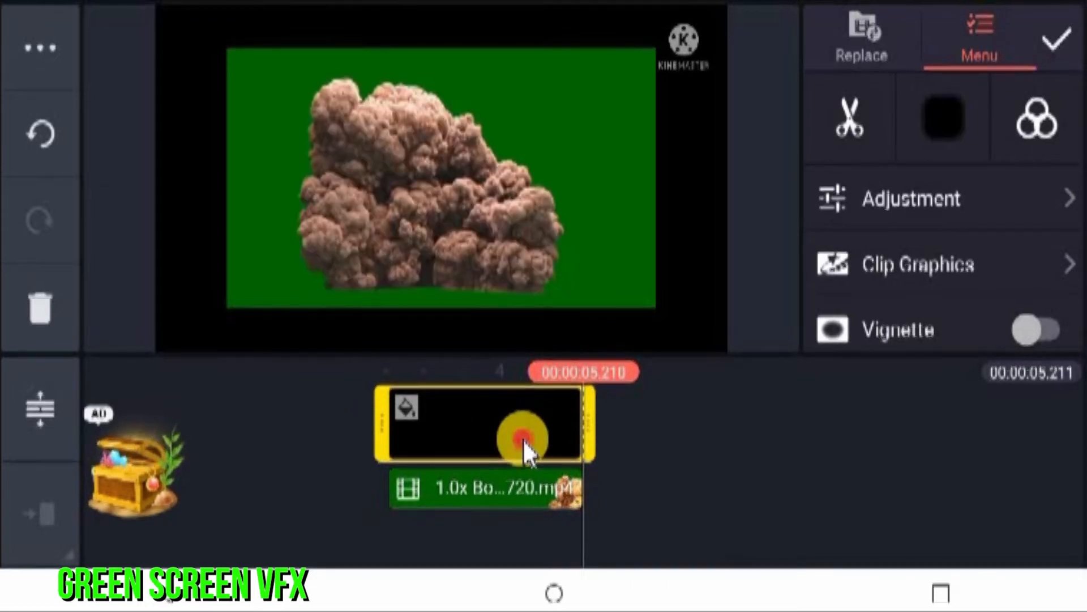
# Enlarge the explosion layer to fill the preview frame and bring up its Chroma Key settings
pyautogui.click(498, 498)
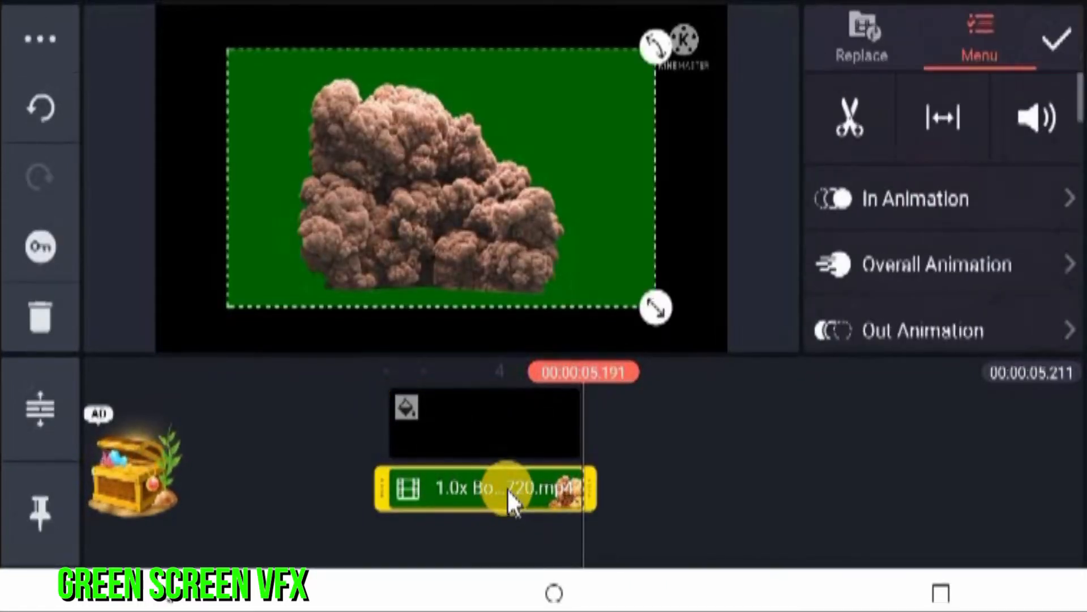
pyautogui.moveTo(652, 307); pyautogui.dragTo(707, 336)
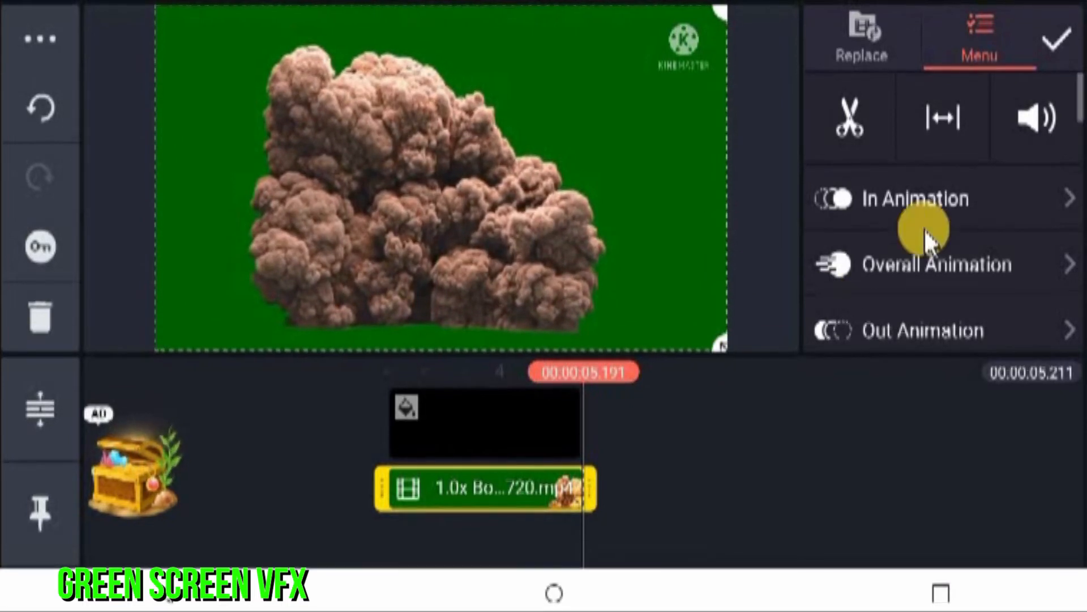
pyautogui.scroll(-3)
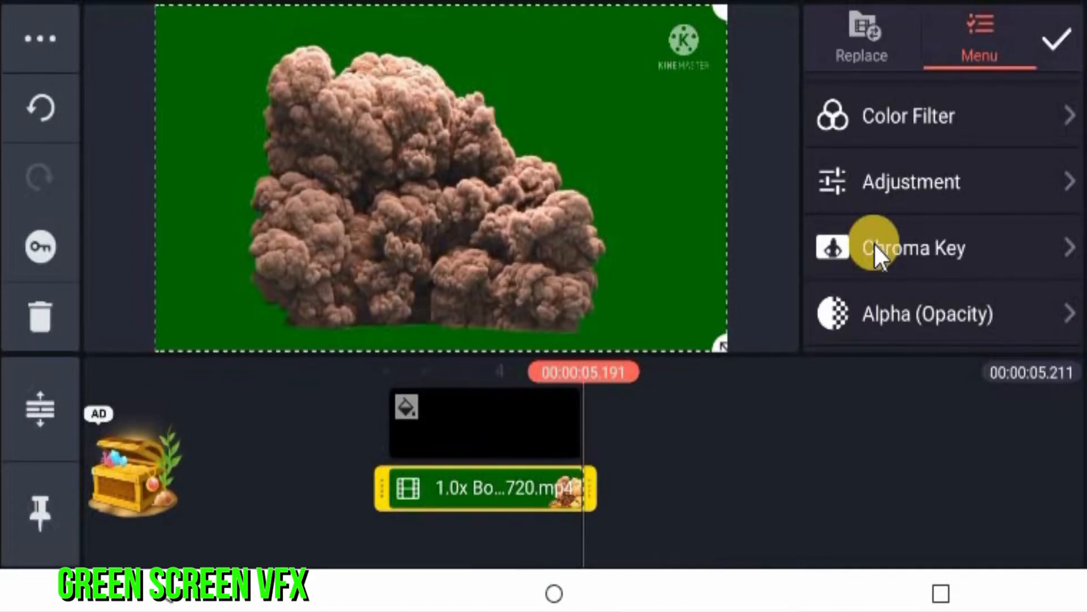
pyautogui.click(913, 247)
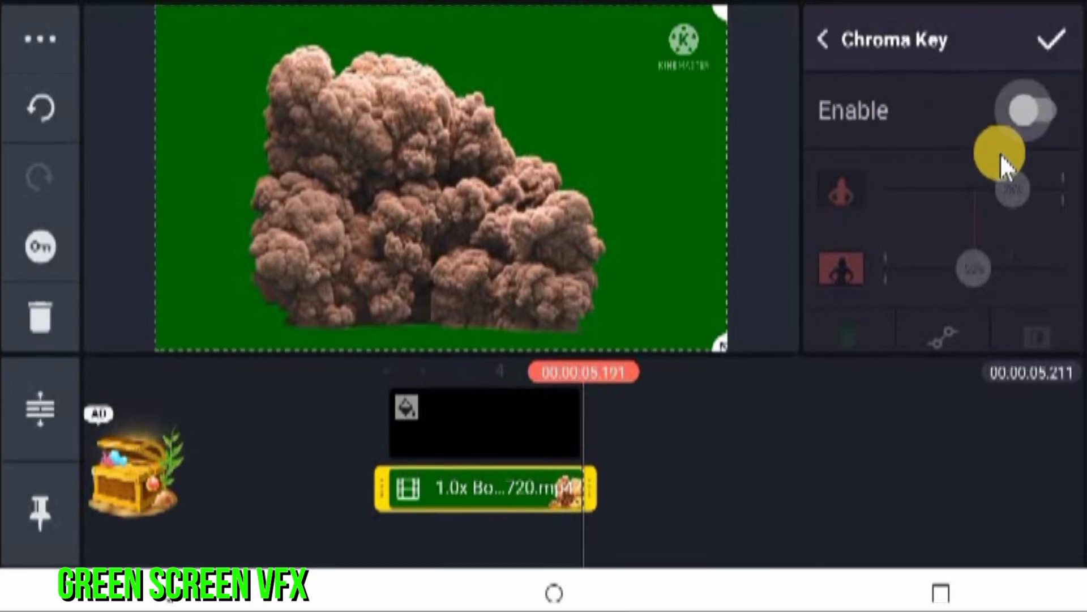
# Enable chroma key with mask view, set thresholds to 25% and 70%, and confirm
pyautogui.click(1031, 108)
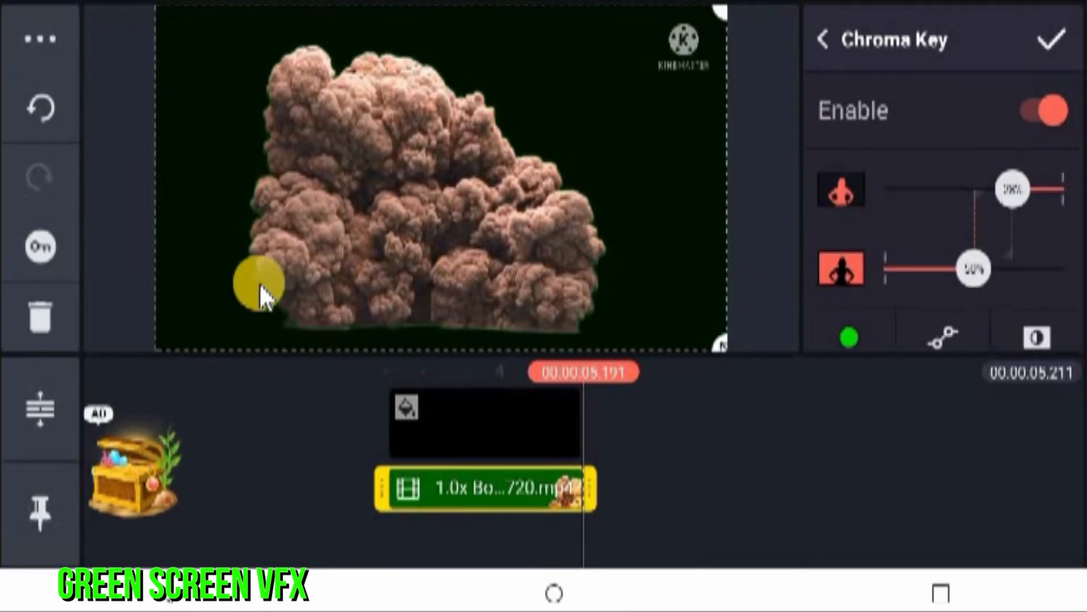
pyautogui.moveTo(260, 281); pyautogui.dragTo(423, 104)
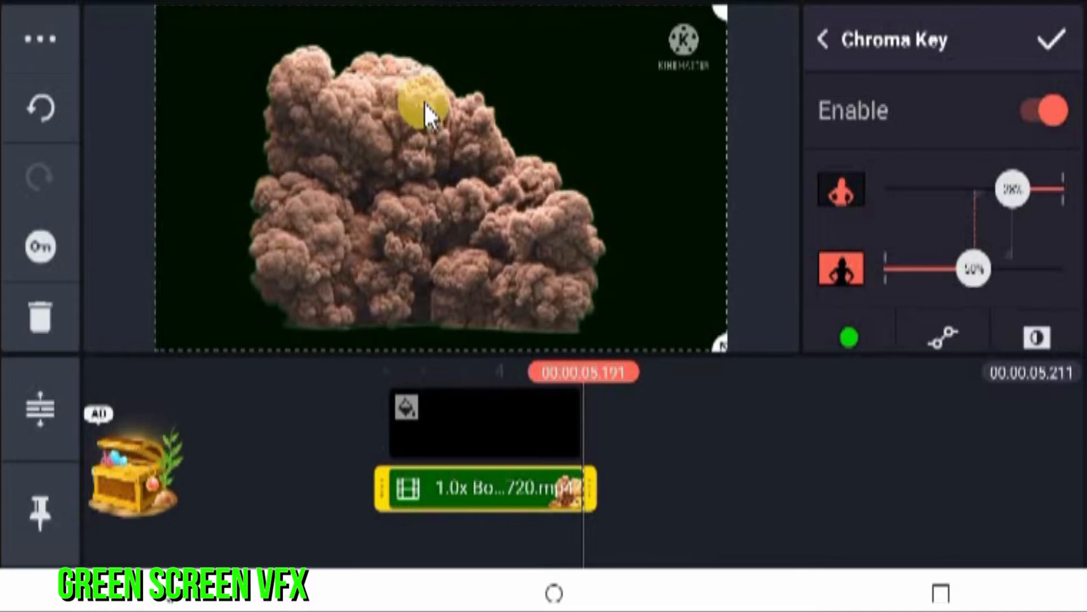
pyautogui.moveTo(1013, 187); pyautogui.dragTo(1023, 209)
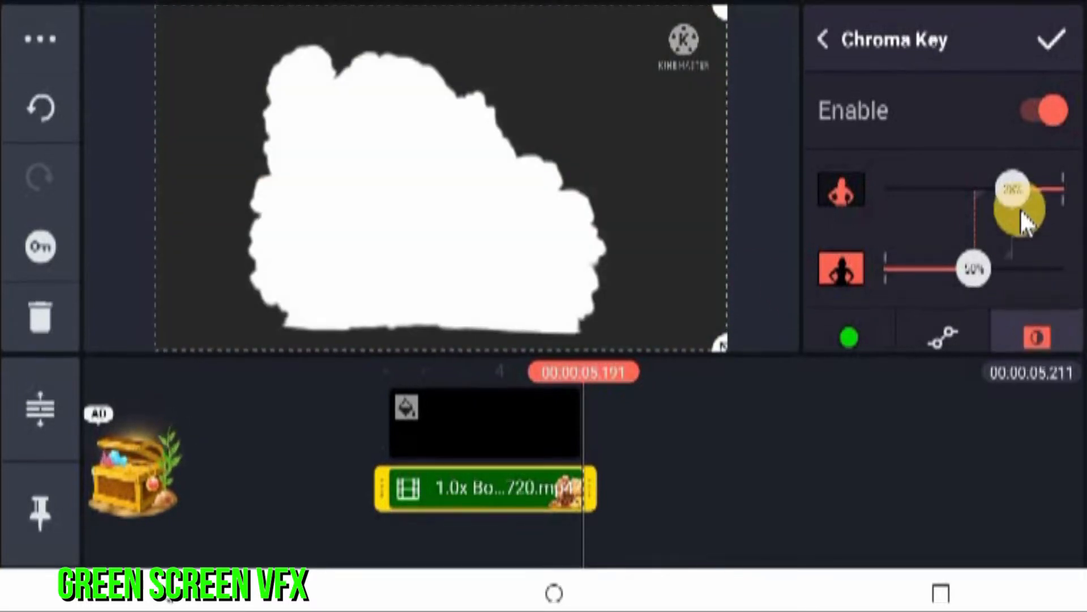
pyautogui.moveTo(1019, 193); pyautogui.dragTo(1033, 186)
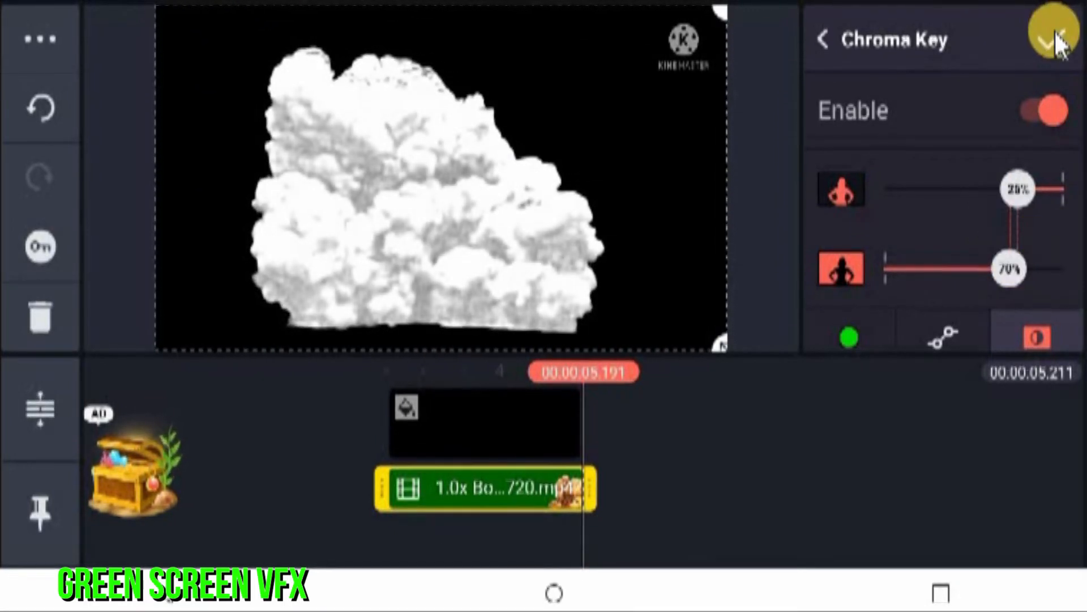
pyautogui.click(1049, 35)
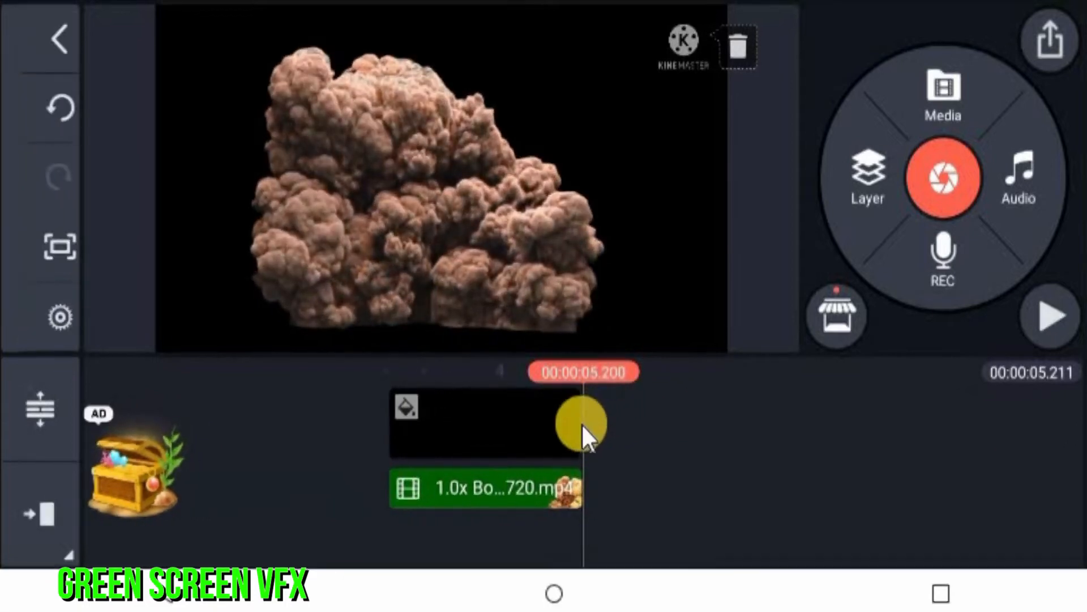
# Replace the black clip with the beach image from Image Assets and preview the composite
pyautogui.click(582, 428)
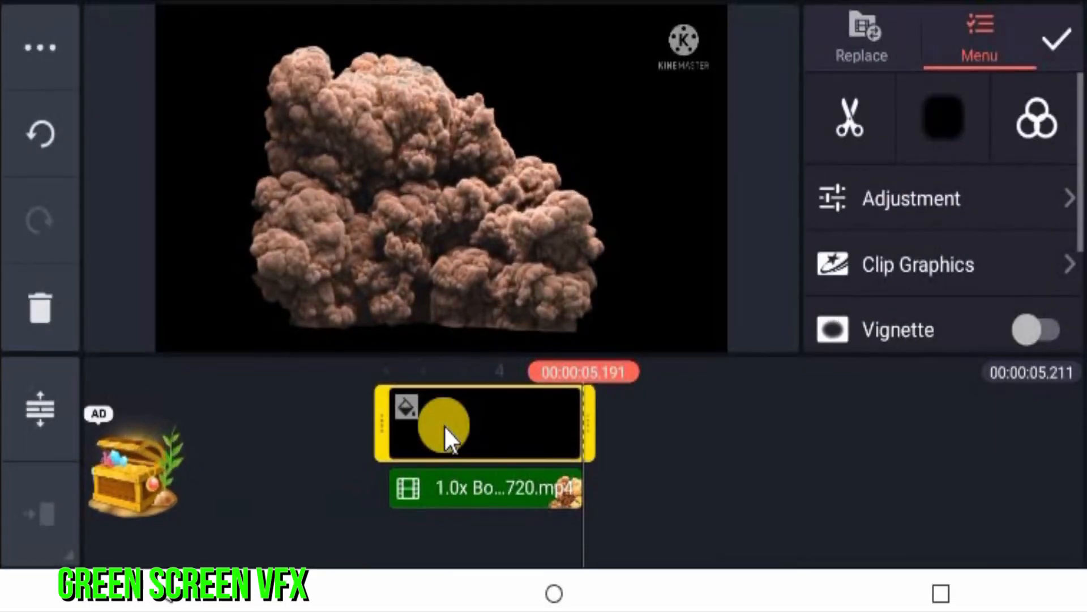
pyautogui.click(861, 34)
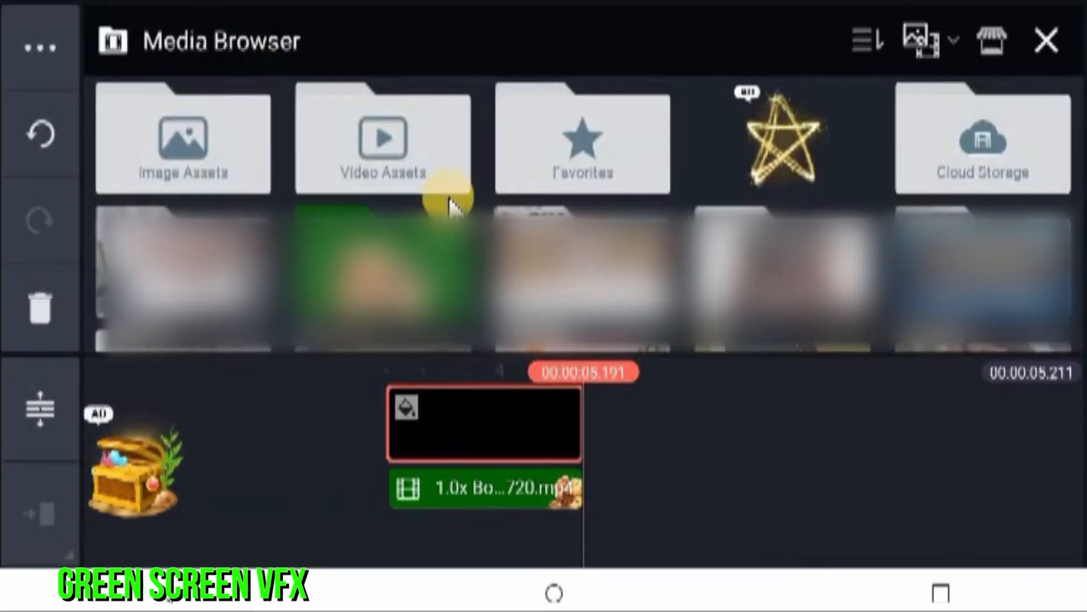
pyautogui.click(182, 141)
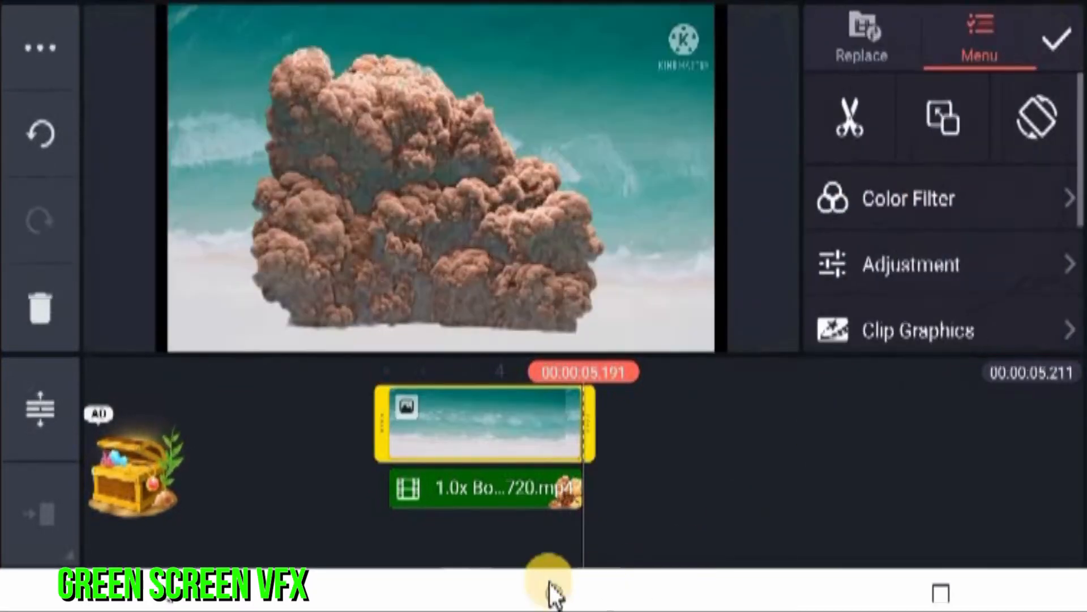
pyautogui.click(549, 581)
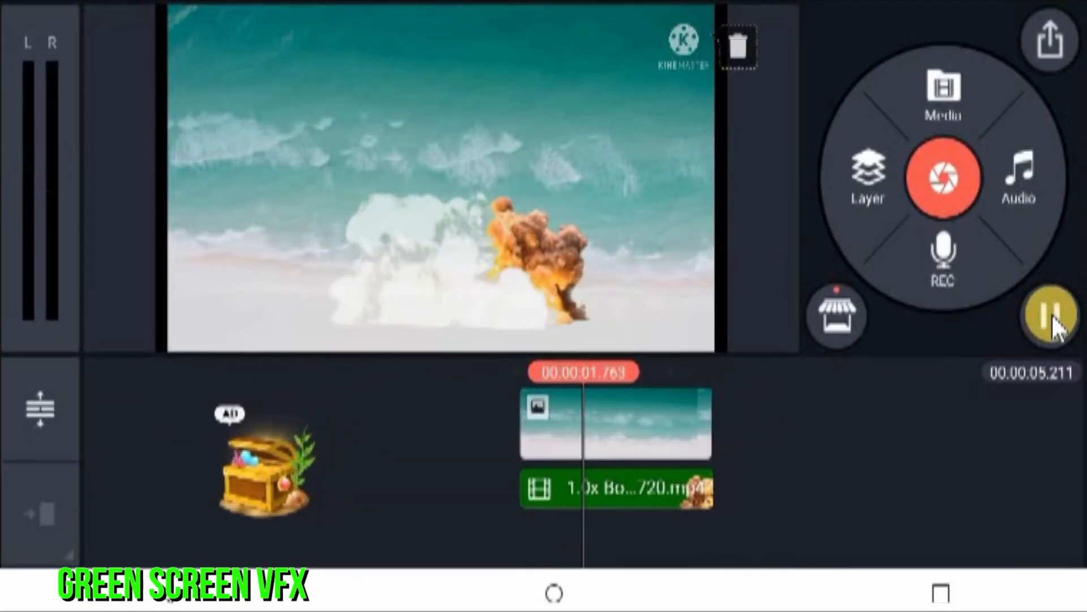
pyautogui.click(1047, 313)
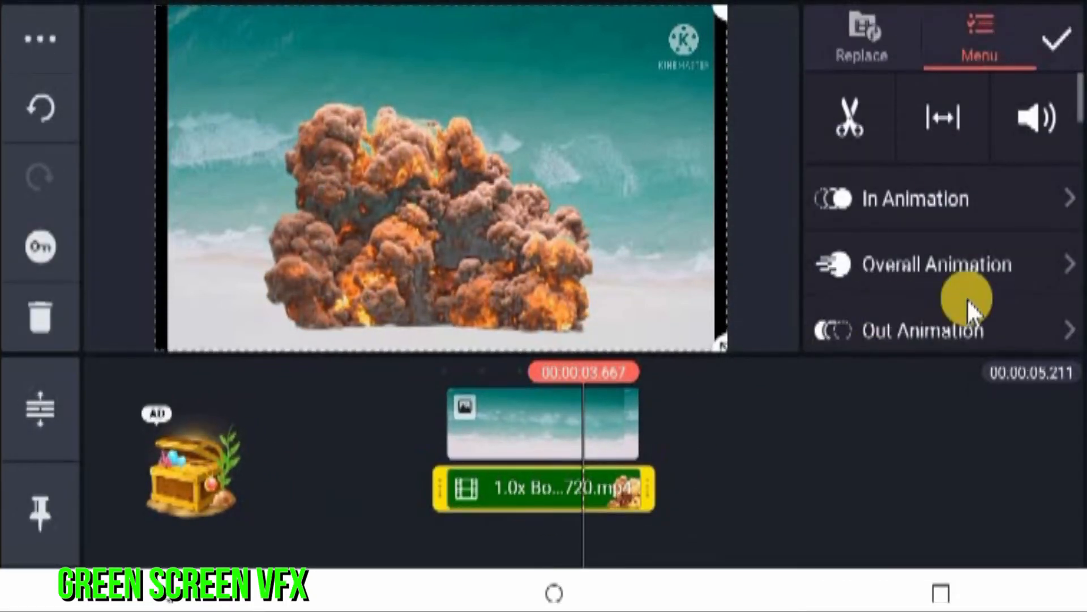
# Recheck the explosion layer's chroma key, confirm it, and open the Save and Share export screen
pyautogui.scroll(-3)
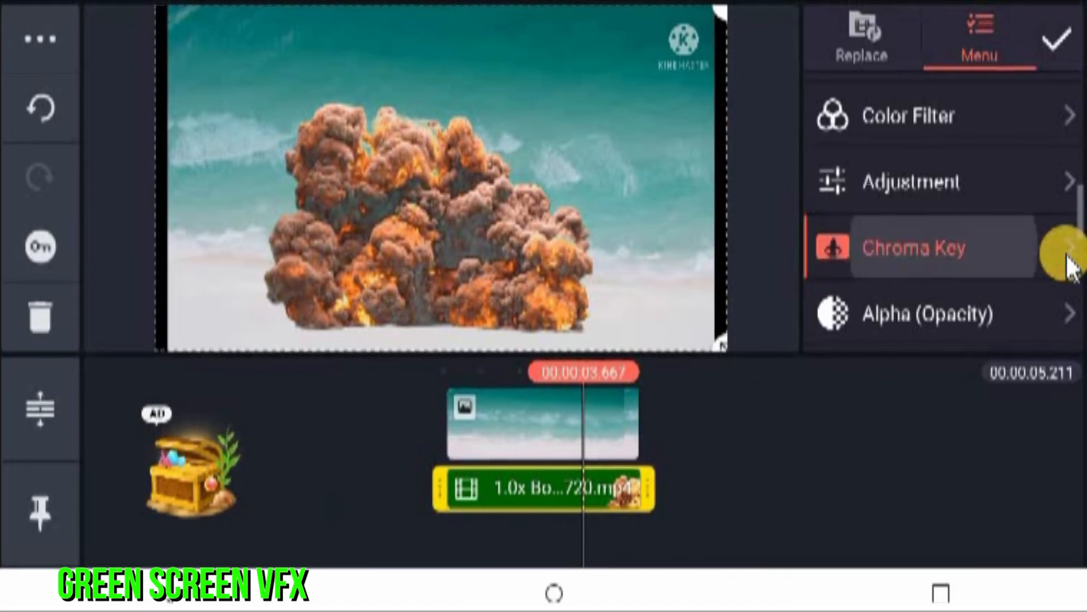
pyautogui.click(915, 246)
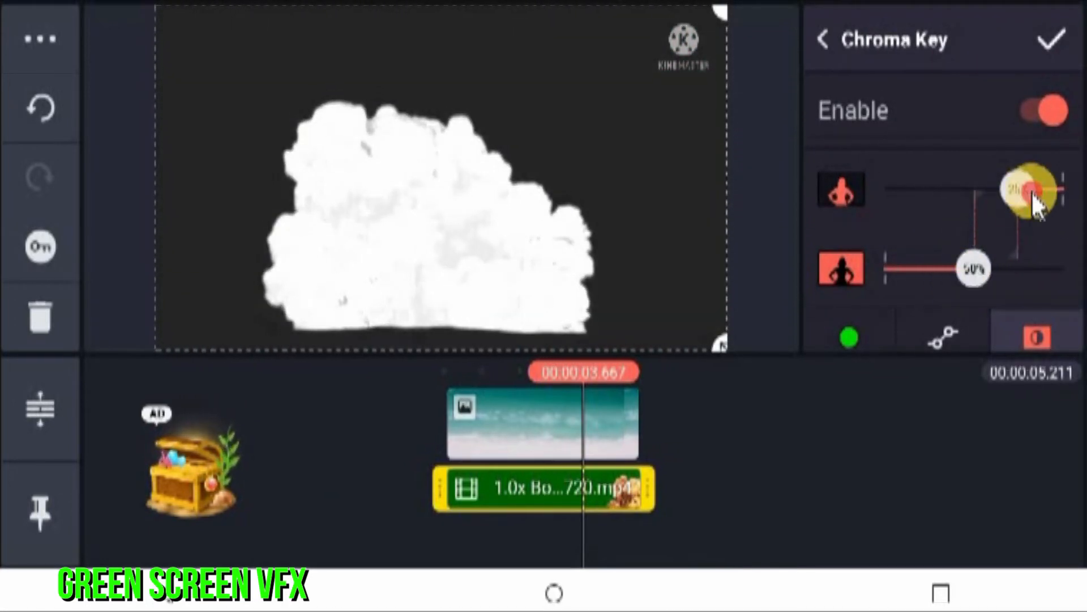
pyautogui.click(1048, 38)
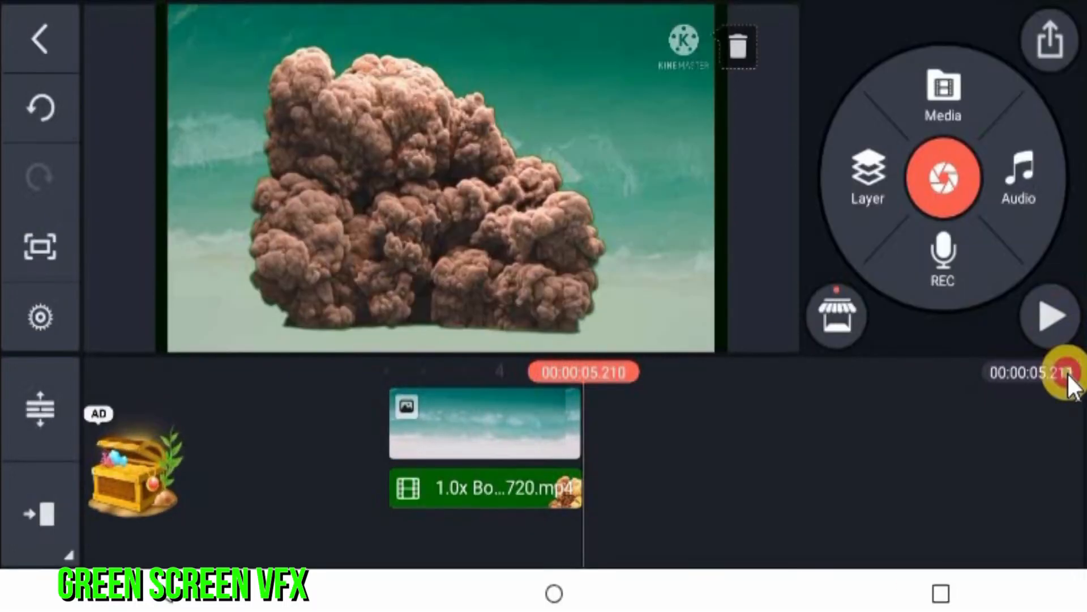
pyautogui.click(1050, 317)
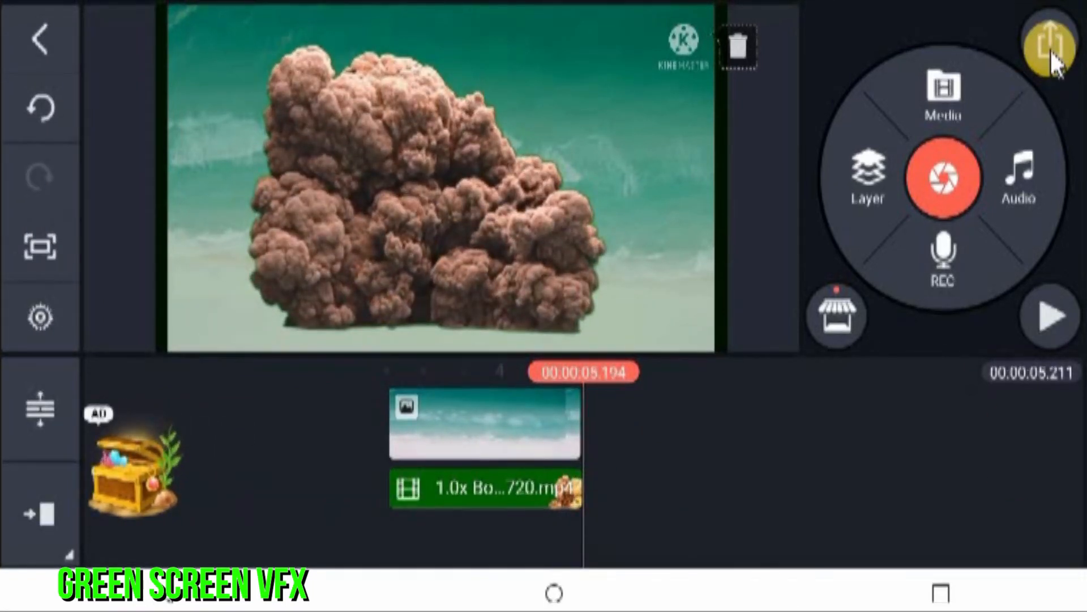
pyautogui.click(1046, 40)
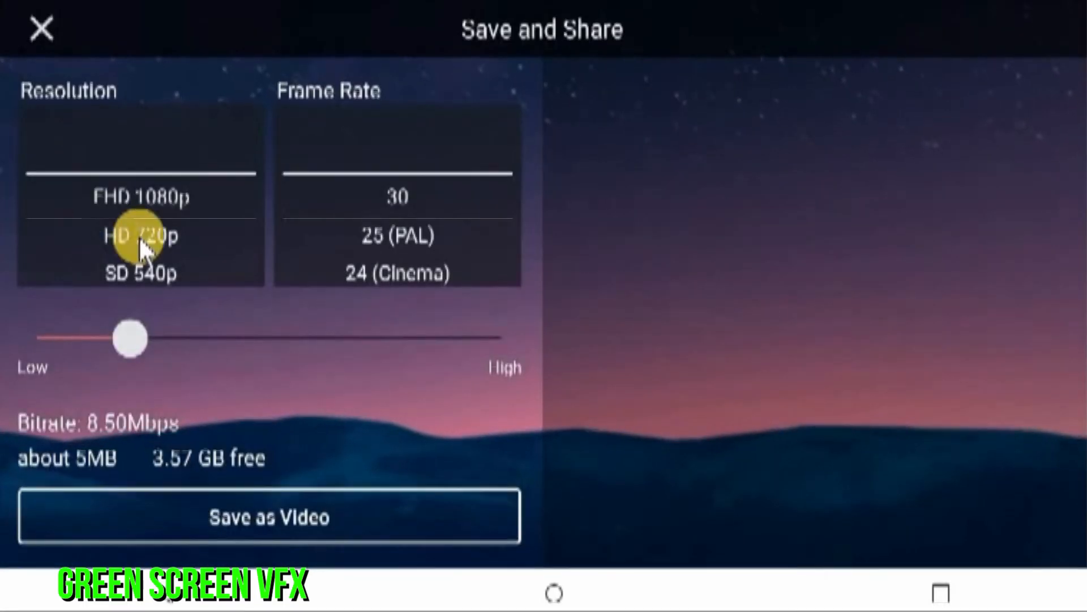